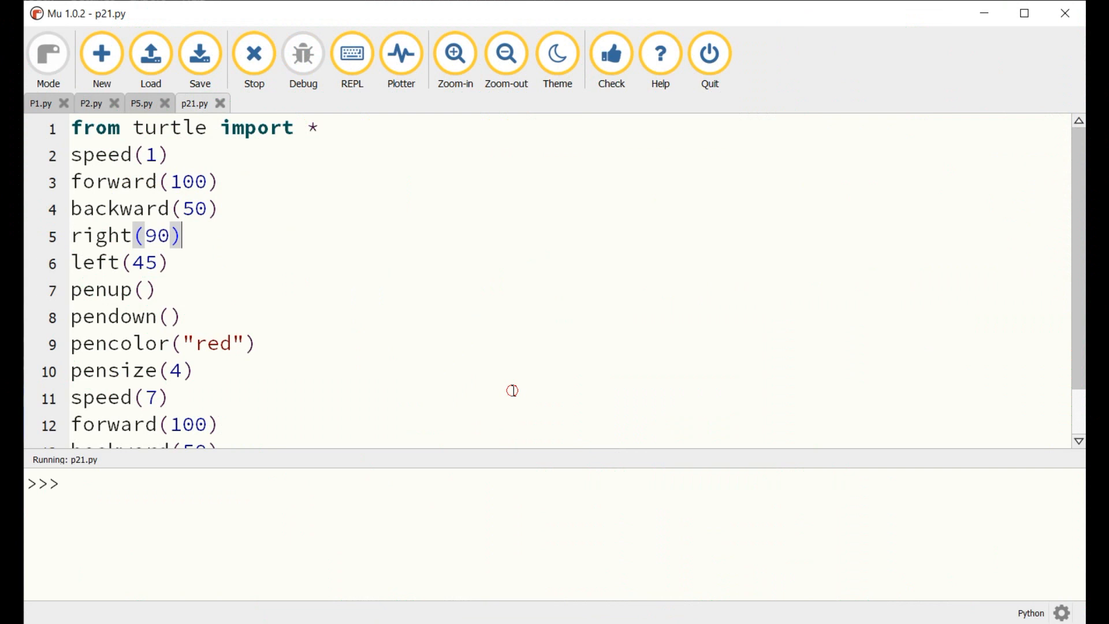
- Leave the P2.py script and create a new untitled file for fresh code
{"action": "scroll", "scroll_direction": "down", "scroll_amount": 3}
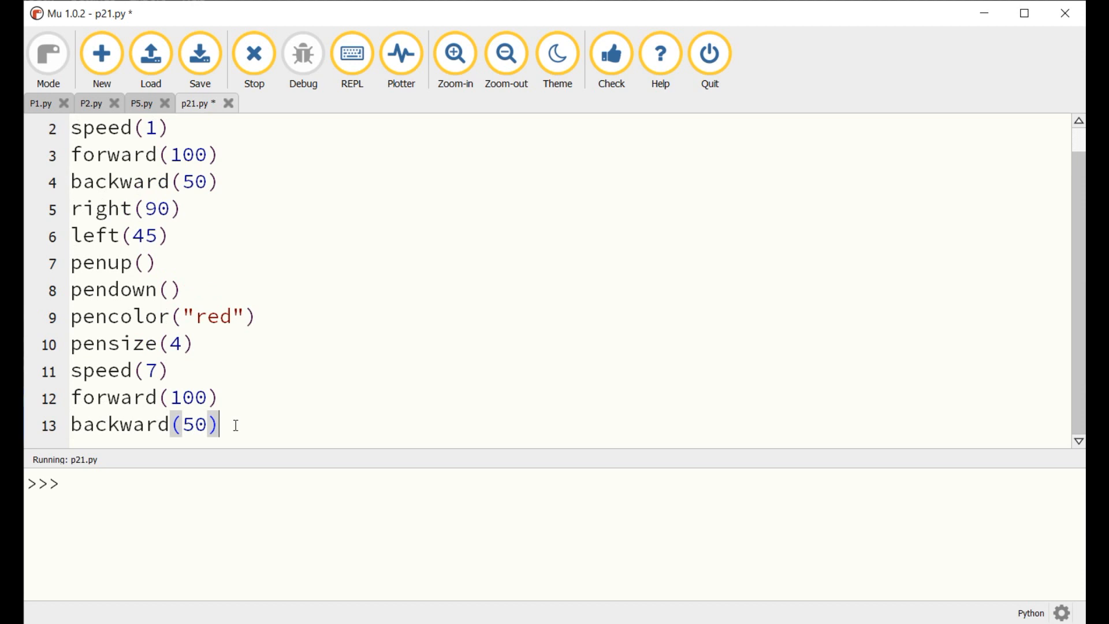
{"action": "left_click", "coordinate": [90, 103]}
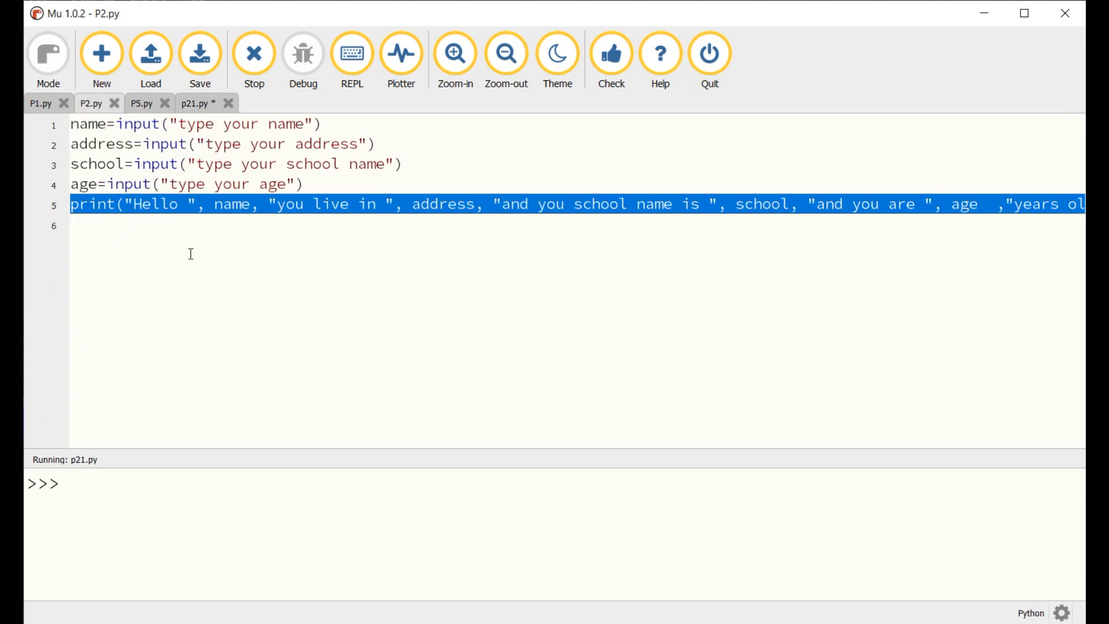
{"action": "left_click", "coordinate": [102, 54]}
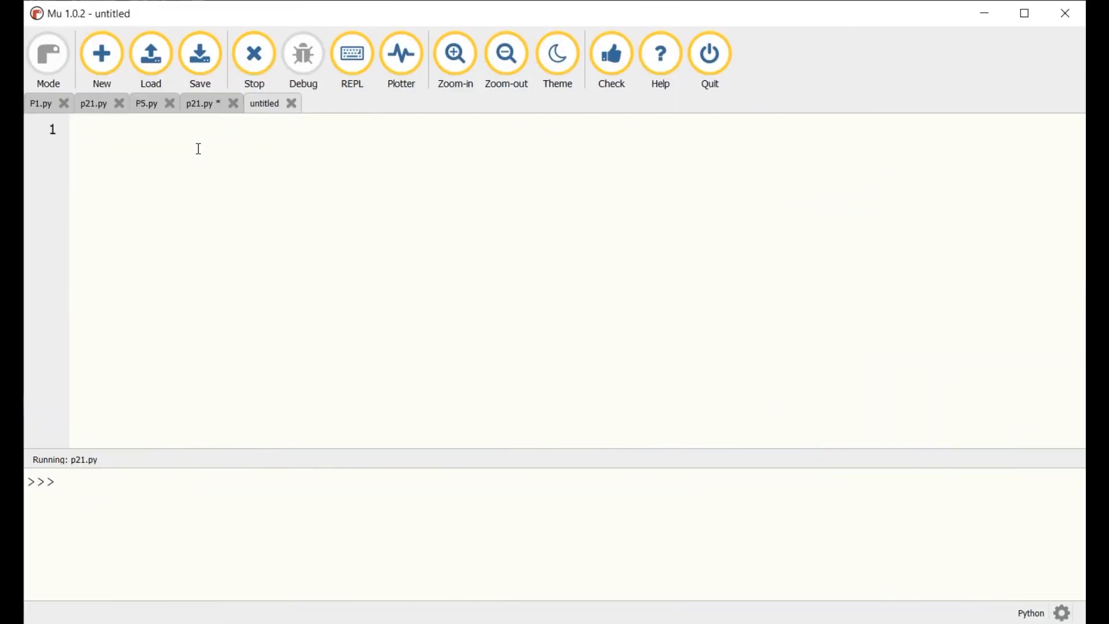
- Write print("Hello this is my first p... as a first draft of the greeting line
{"action": "type", "text": "print"}
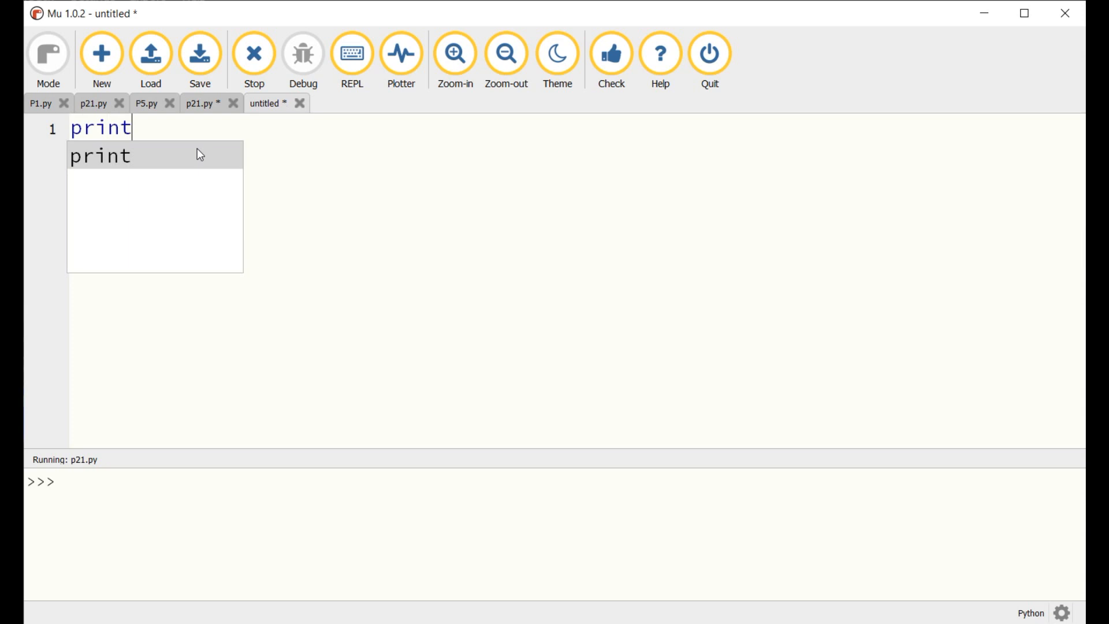
{"action": "type", "text": "("}
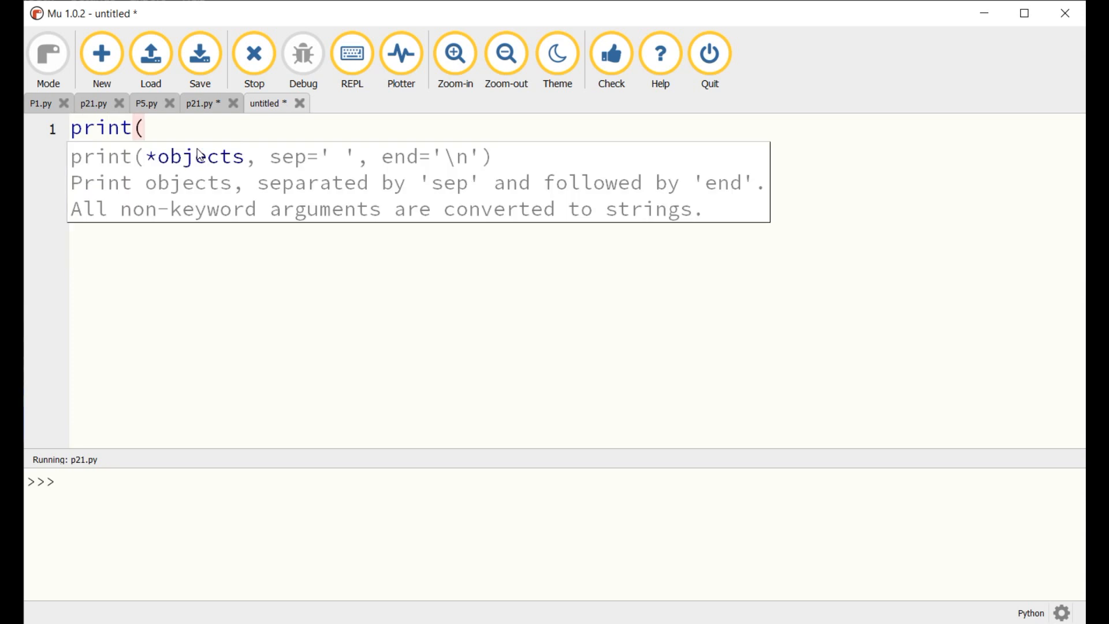
{"action": "type", "text": "\"Hello my"}
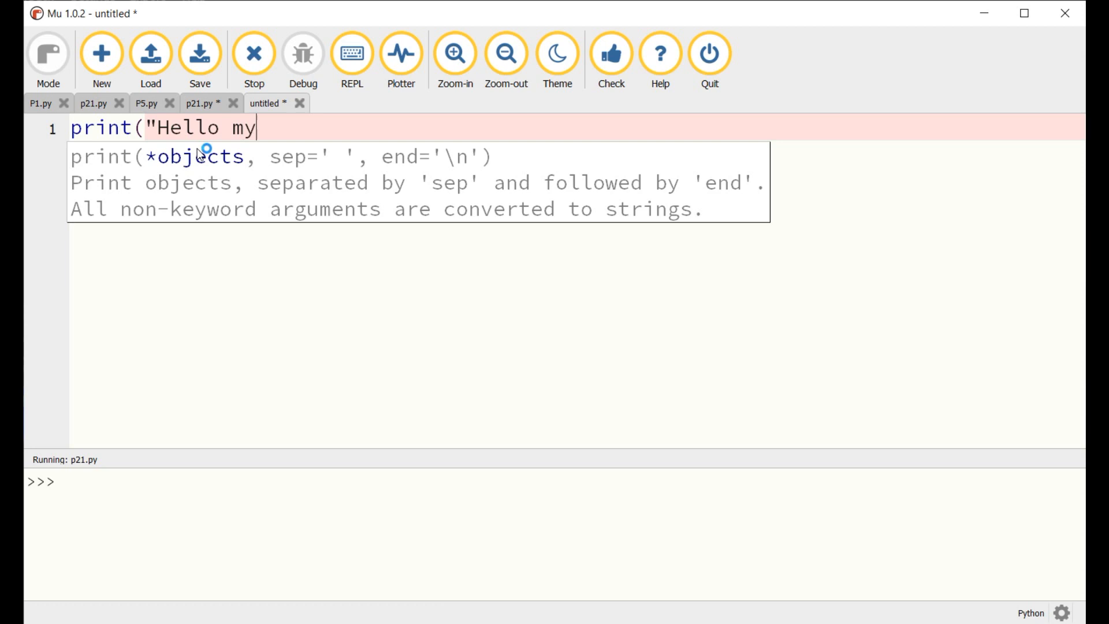
{"action": "type", "text": "is"}
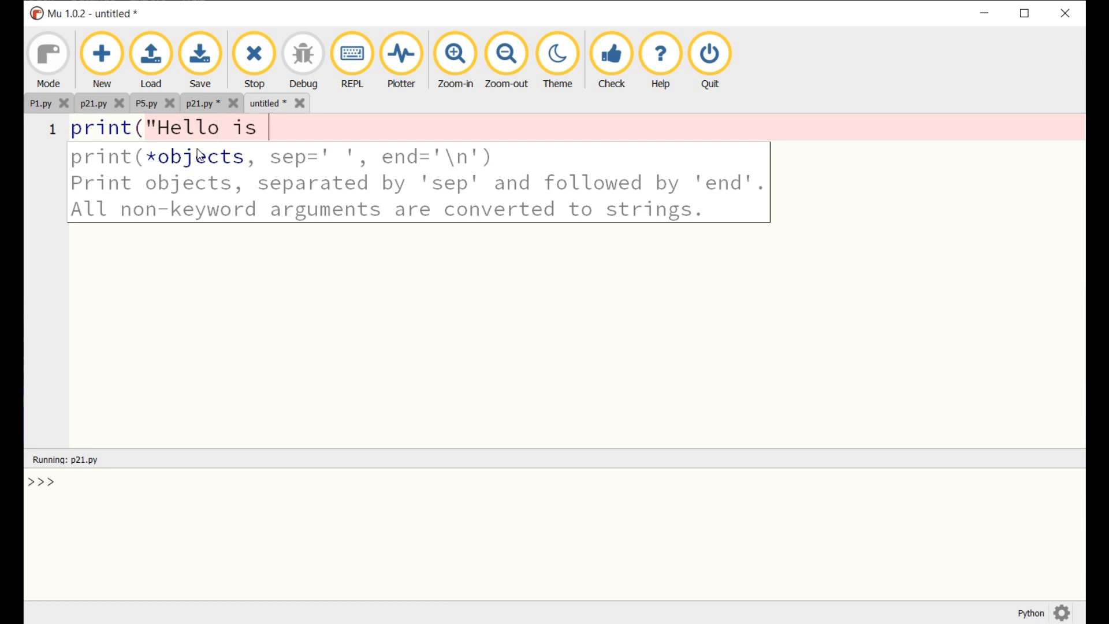
{"action": "key", "text": "BackSpace"}
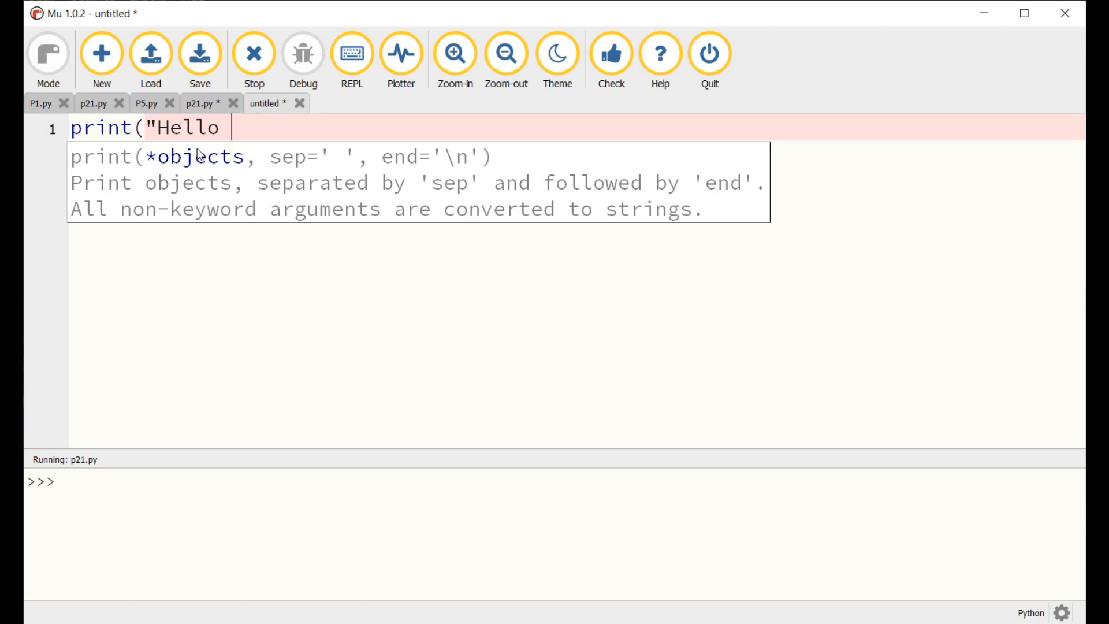
{"action": "type", "text": "this is my"}
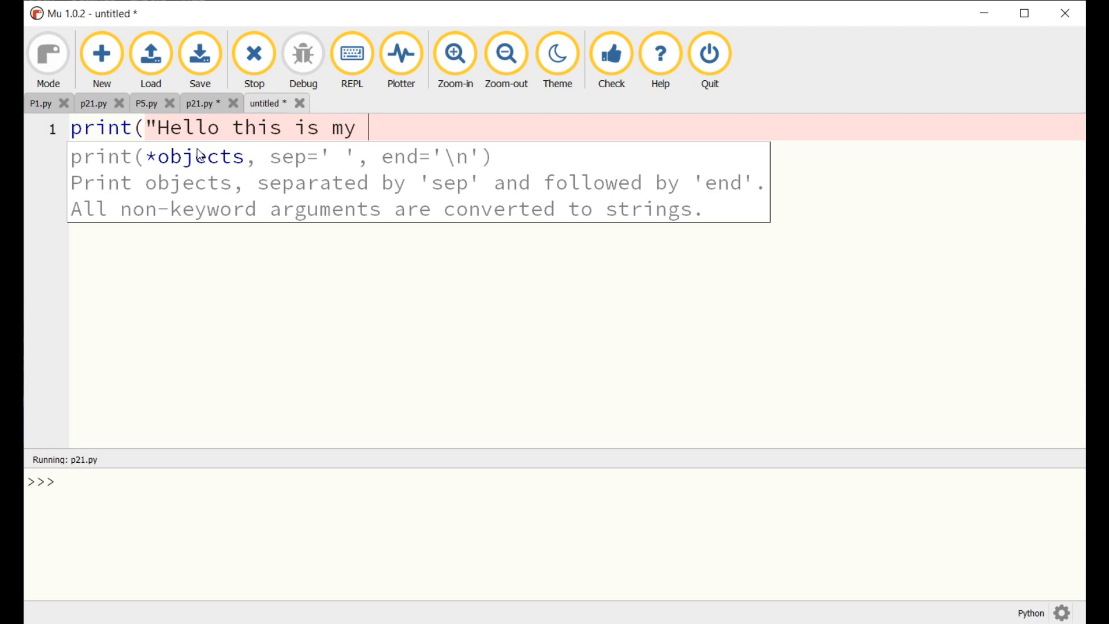
{"action": "type", "text": "first program\")"}
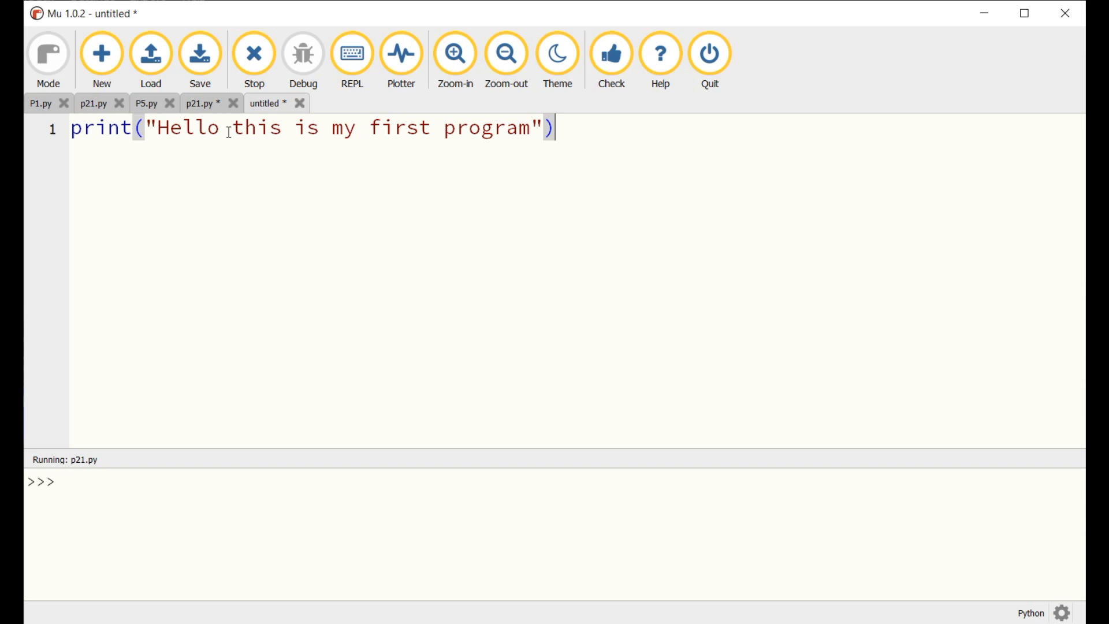
- Reword the line to print("Hello my name is ALEX") and run it, prompting to save
{"action": "left_click_drag", "start_coordinate": [232, 128], "coordinate": [527, 128]}
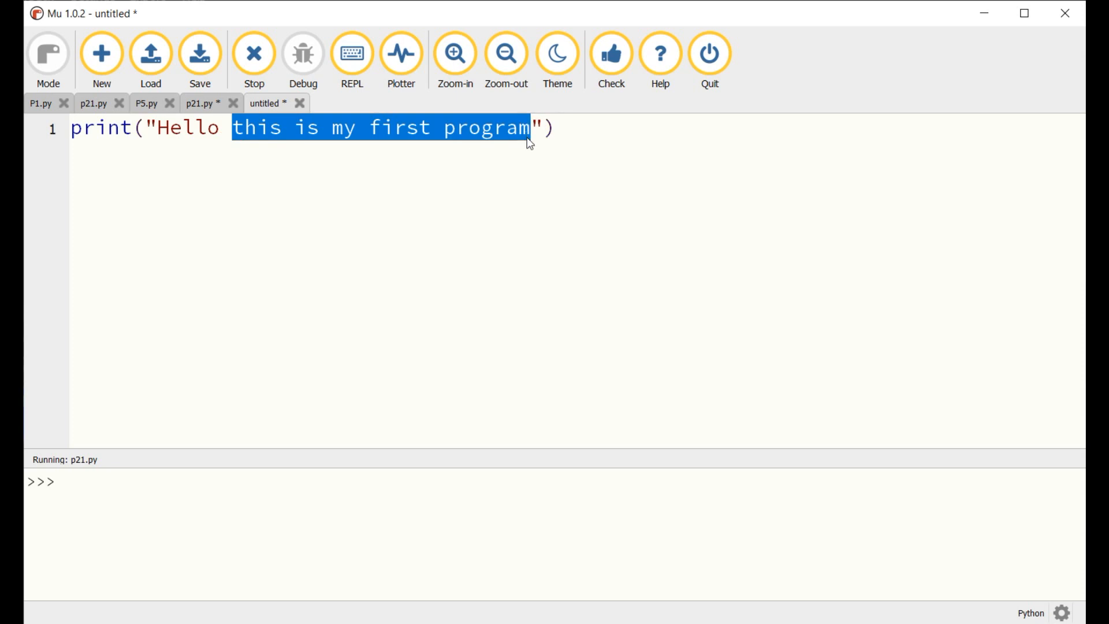
{"action": "type", "text": "my name is \")"}
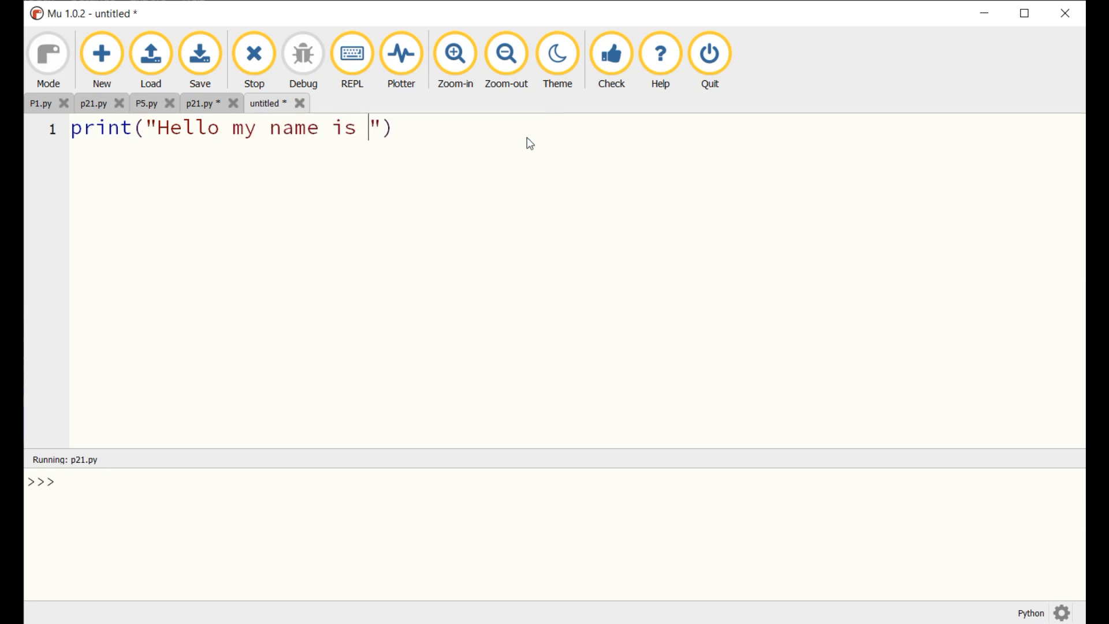
{"action": "type", "text": "ALEX"}
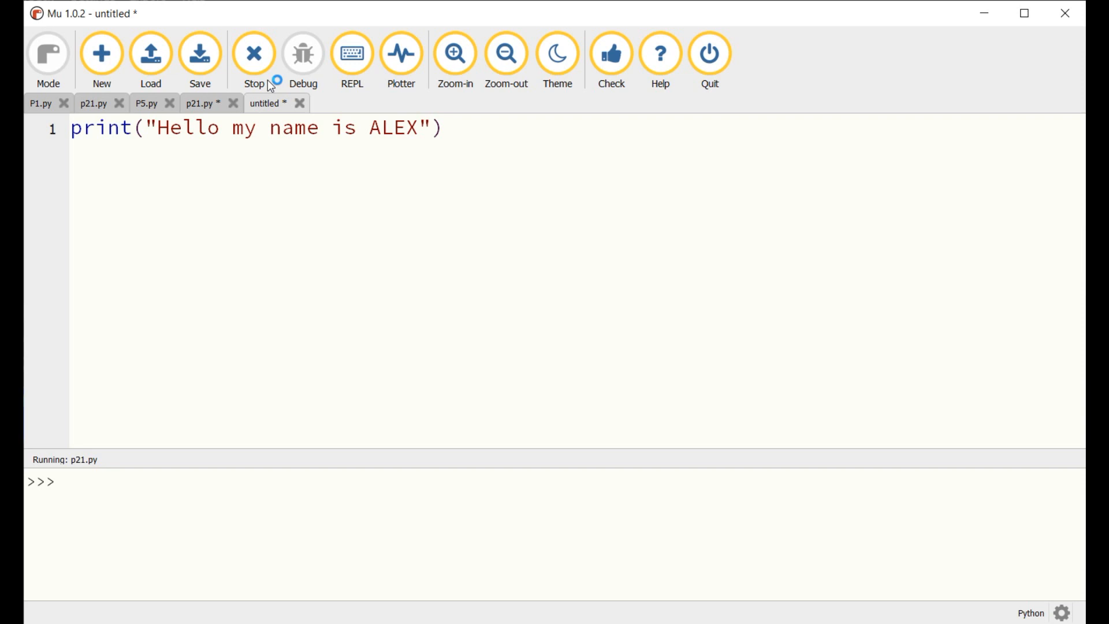
{"action": "left_click", "coordinate": [200, 53]}
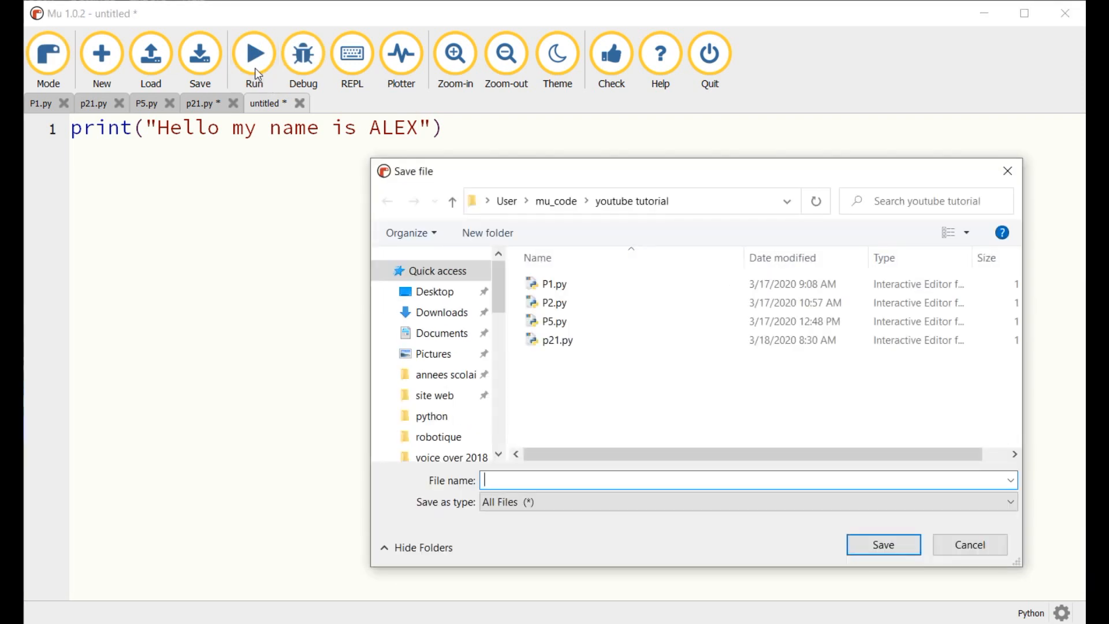
- Save the script as P3.py so it runs and prints the greeting
{"action": "type", "text": "P3"}
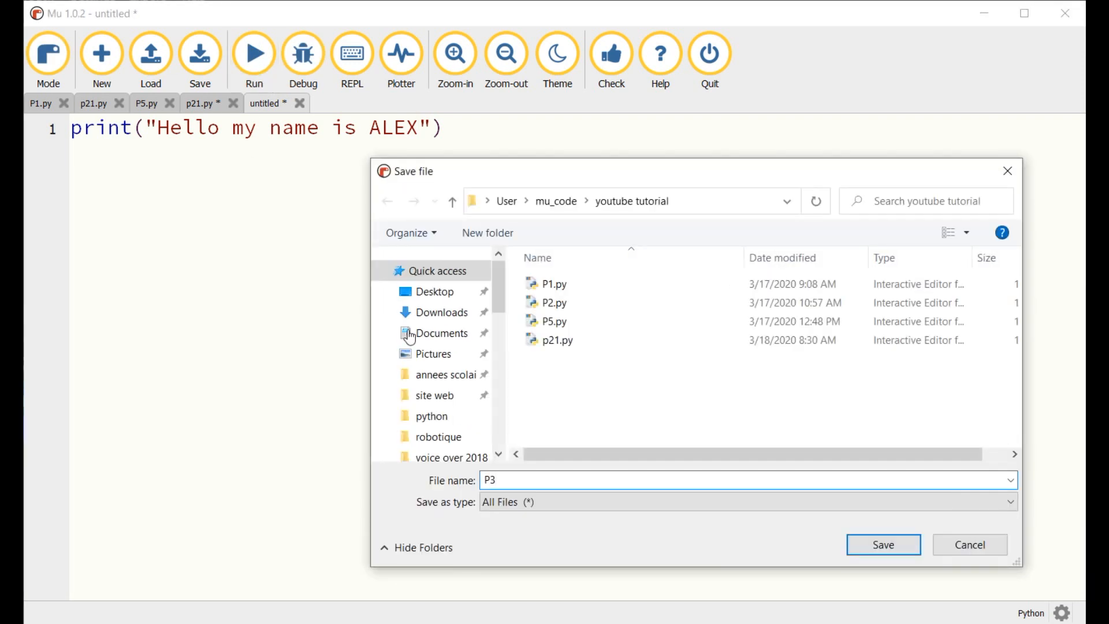
{"action": "left_click", "coordinate": [883, 544]}
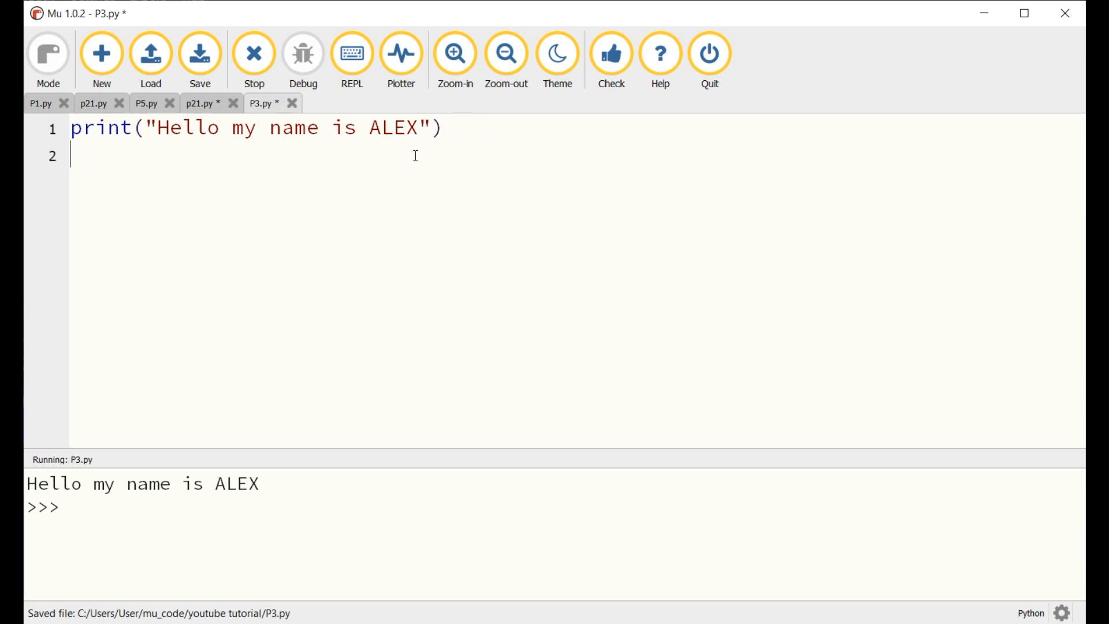
{"action": "type", "text": "inu"}
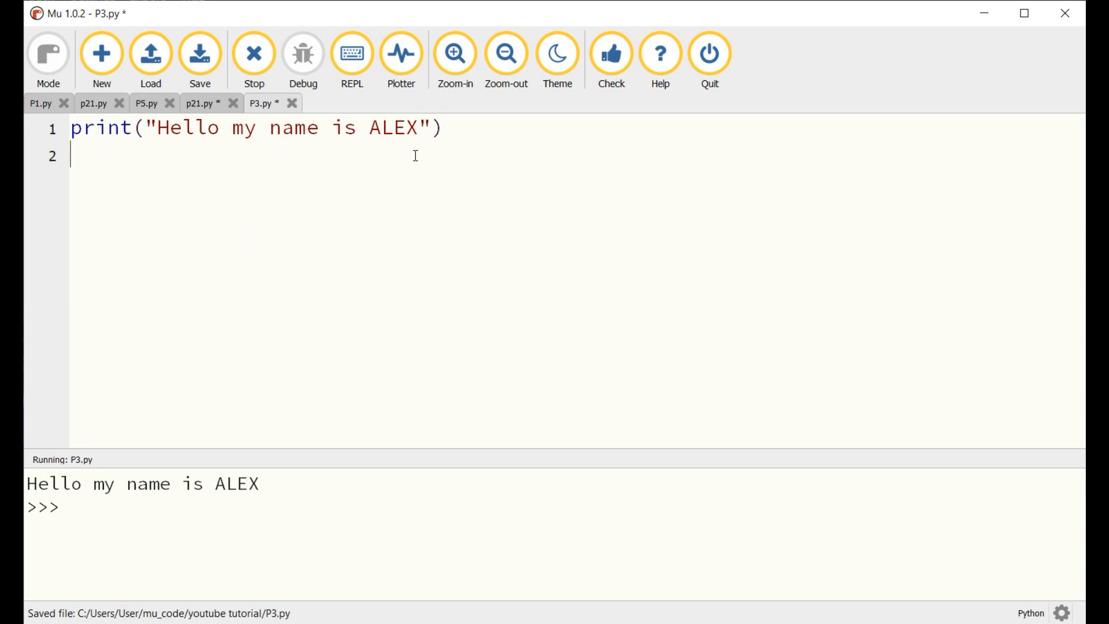
{"action": "left_click_drag", "start_coordinate": [156, 127], "coordinate": [416, 128]}
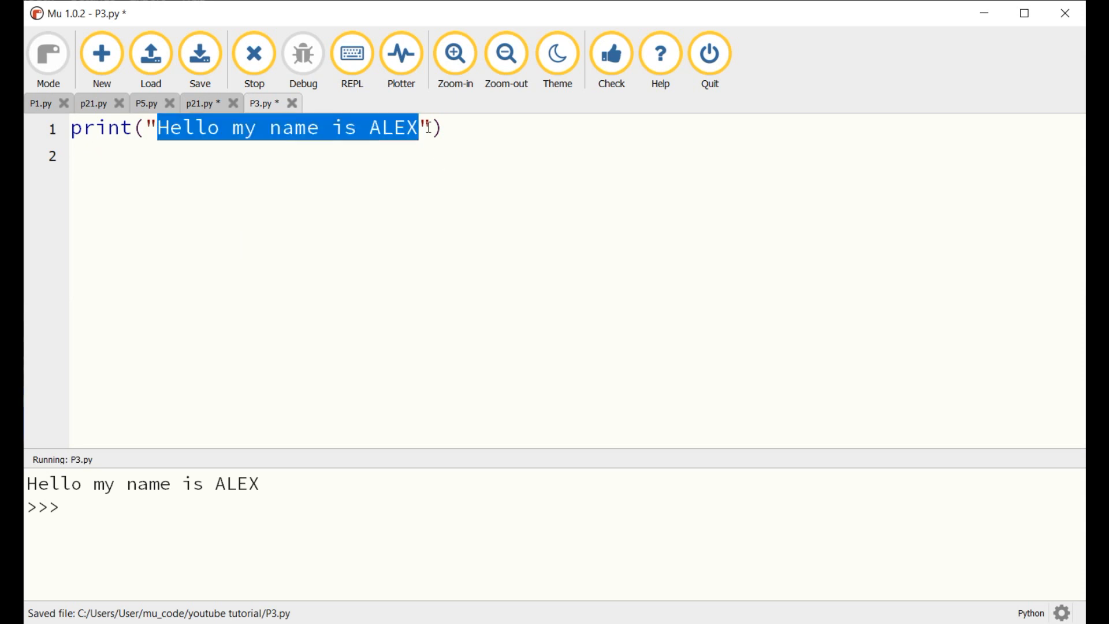
{"action": "left_click", "coordinate": [92, 103]}
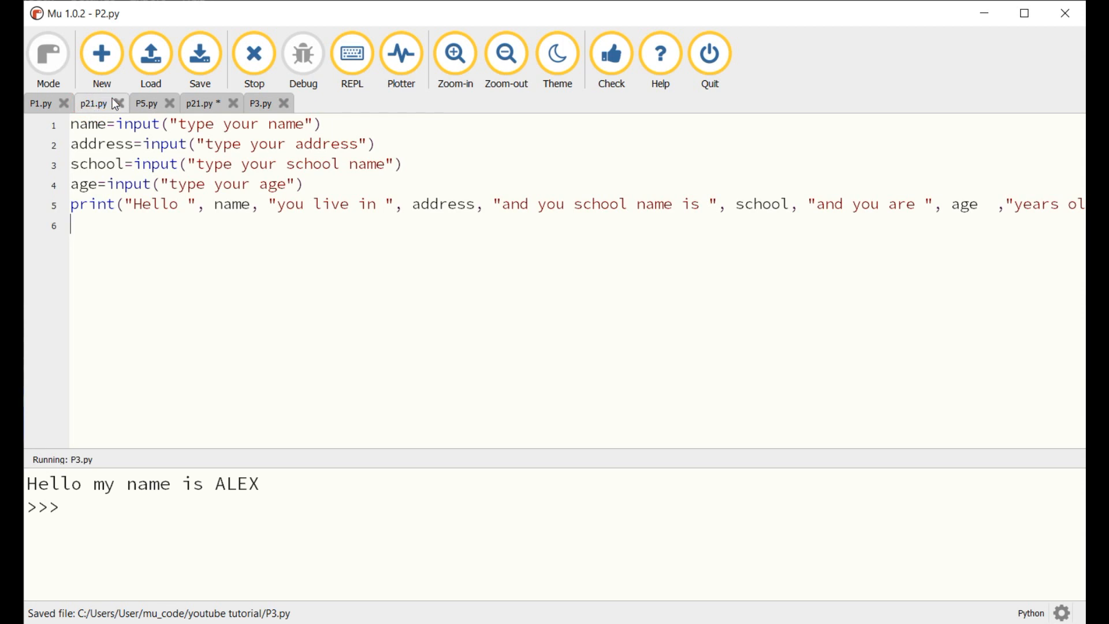
{"action": "left_click", "coordinate": [260, 103]}
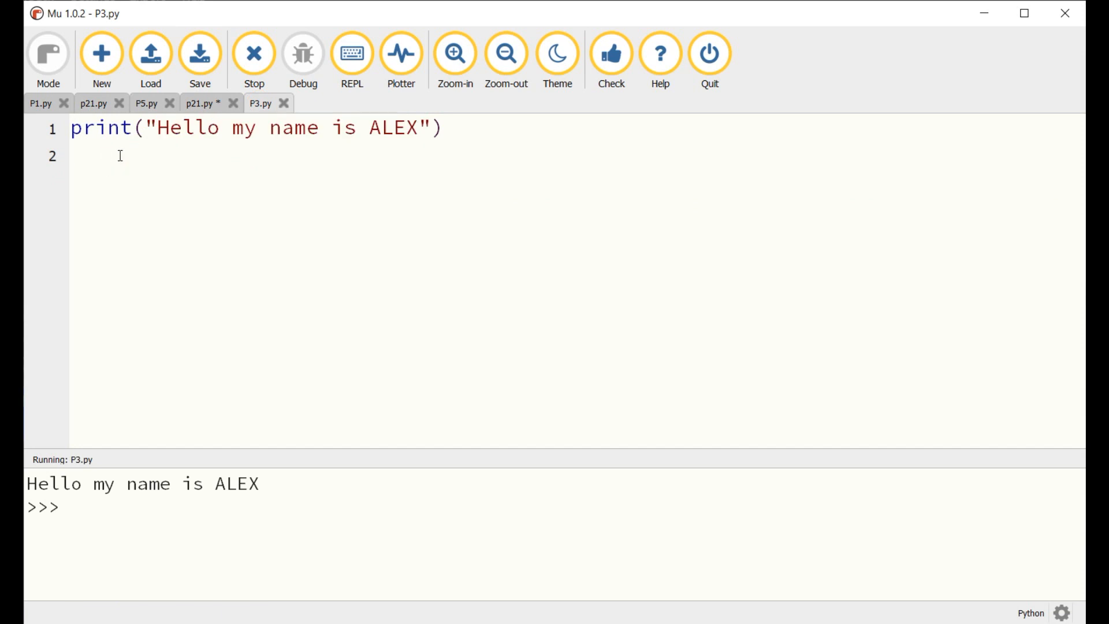
- Add input("type your name") and input("type your hobbies") below the greeting
{"action": "type", "text": "input(\"type you"}
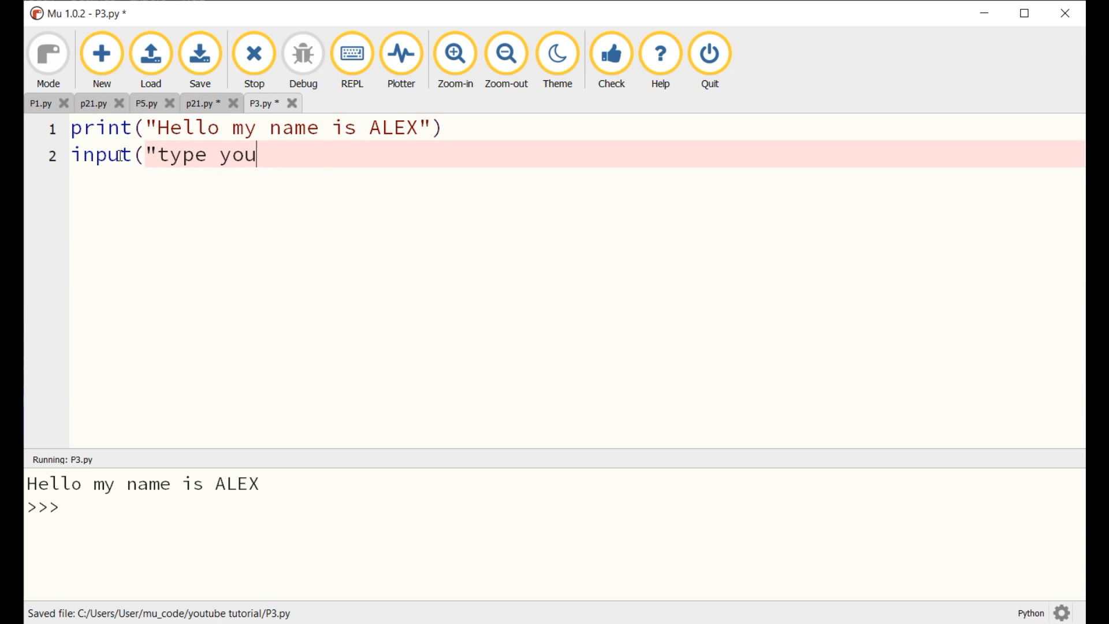
{"action": "type", "text": "r name\")"}
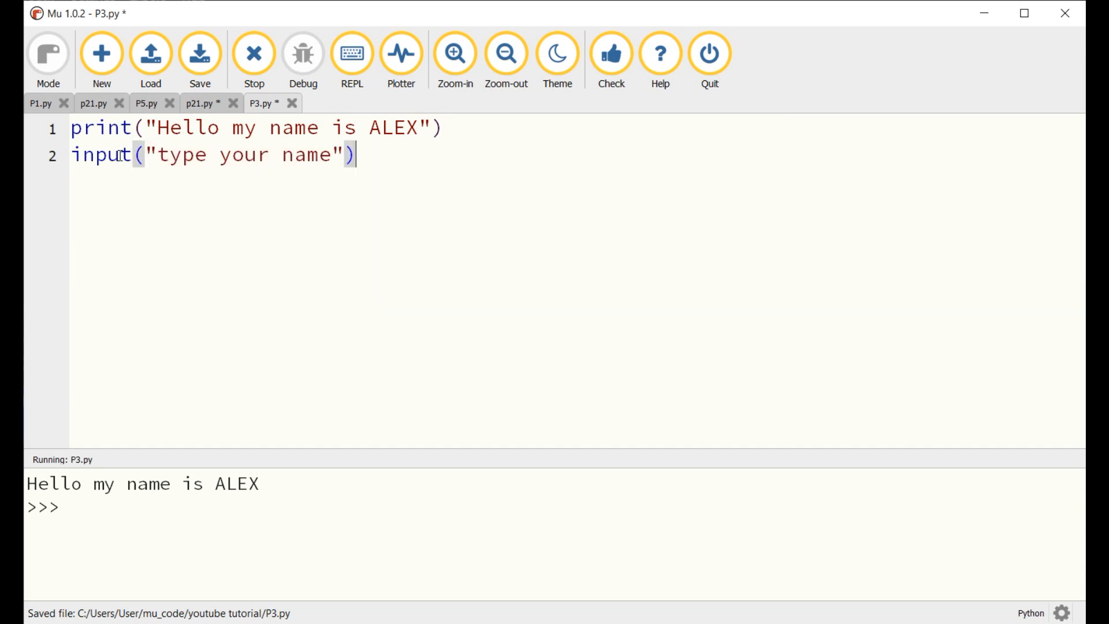
{"action": "type", "text": "input("}
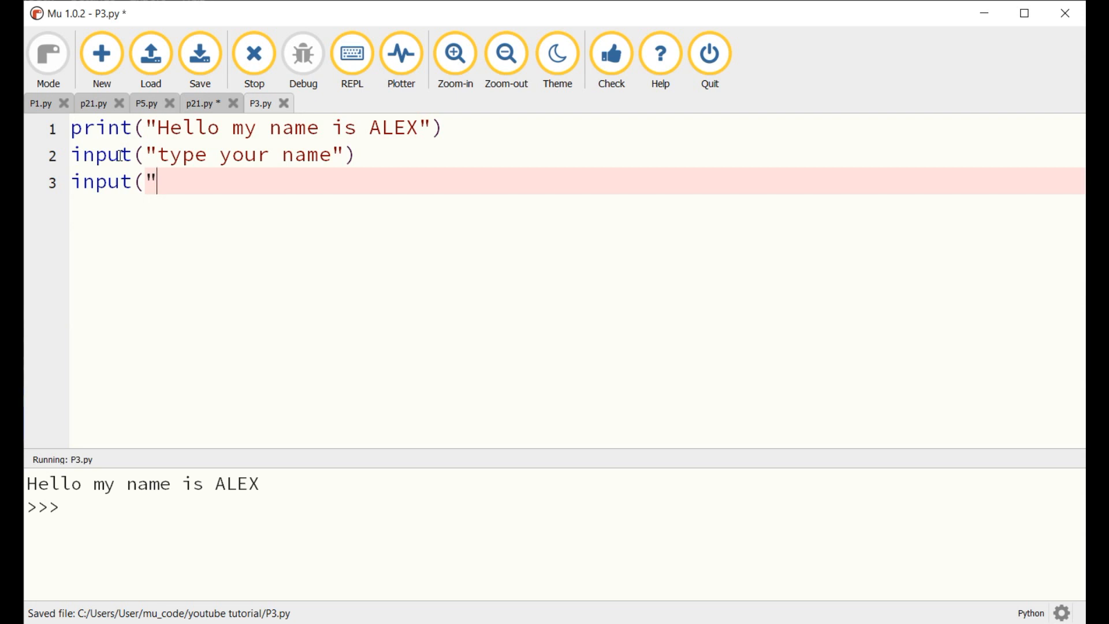
{"action": "type", "text": "type your h"}
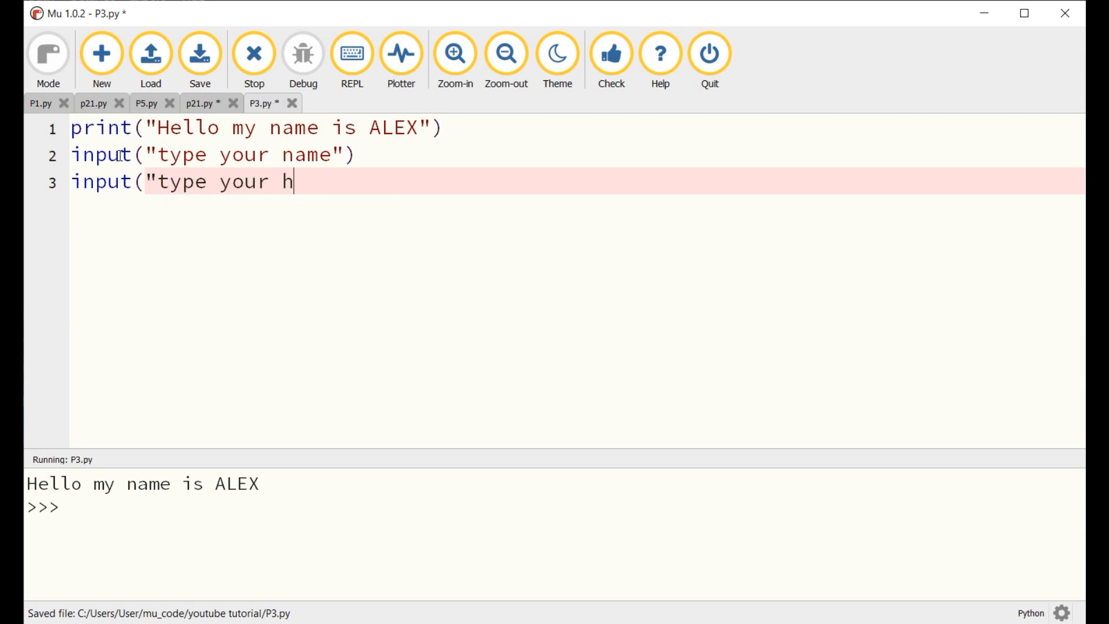
{"action": "type", "text": "obies"}
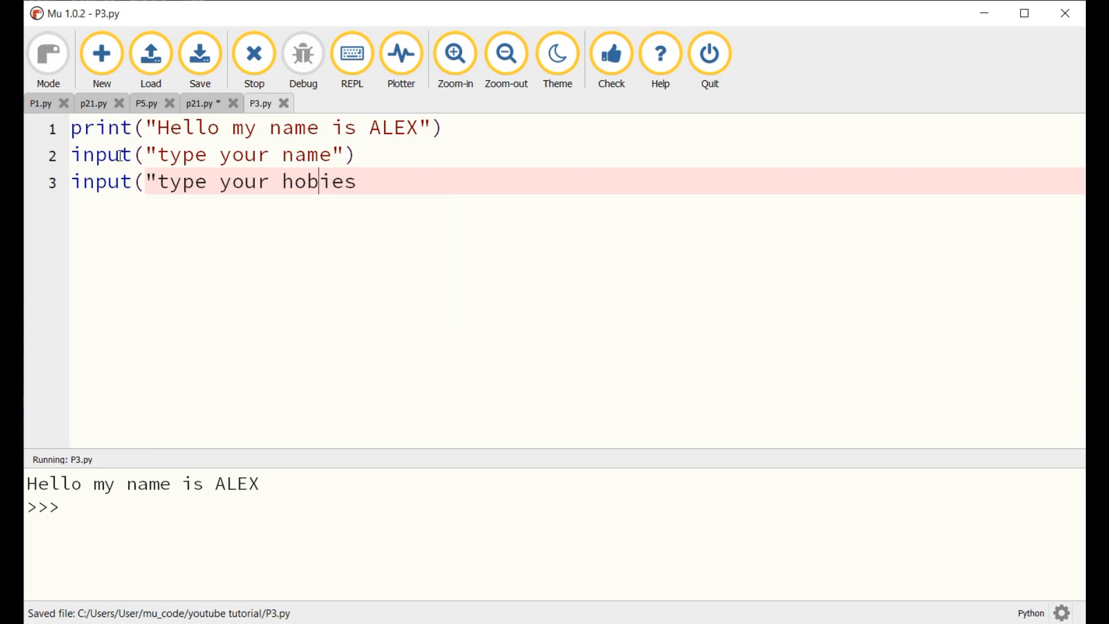
{"action": "type", "text": "bies\")"}
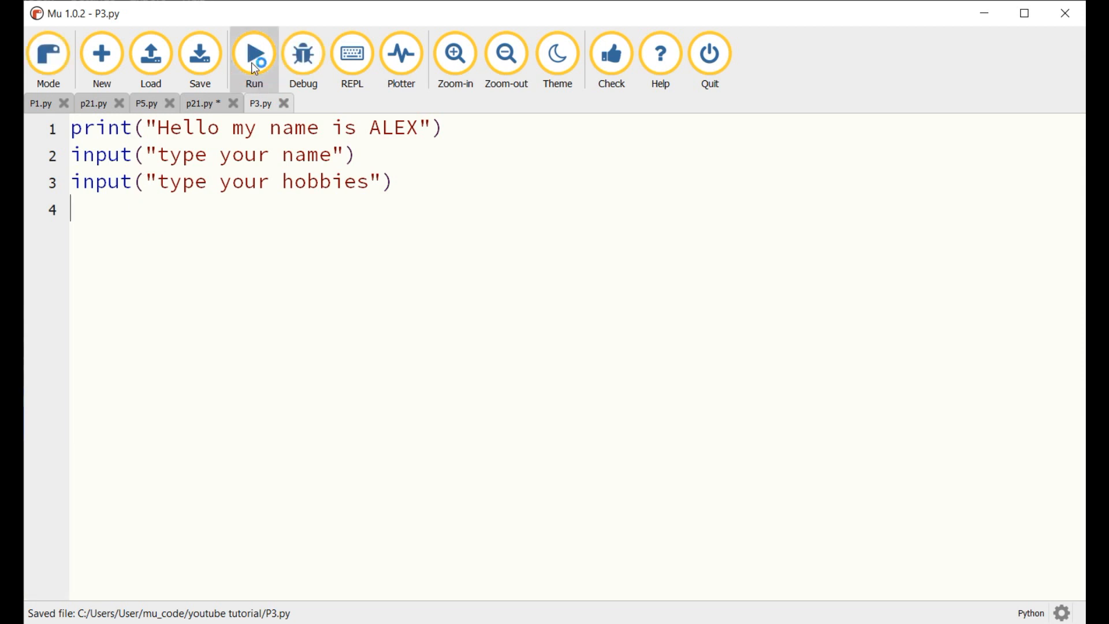
- Run P3.py answering Alex to the name prompt and Baskball to the hobbies prompt
{"action": "left_click", "coordinate": [253, 54]}
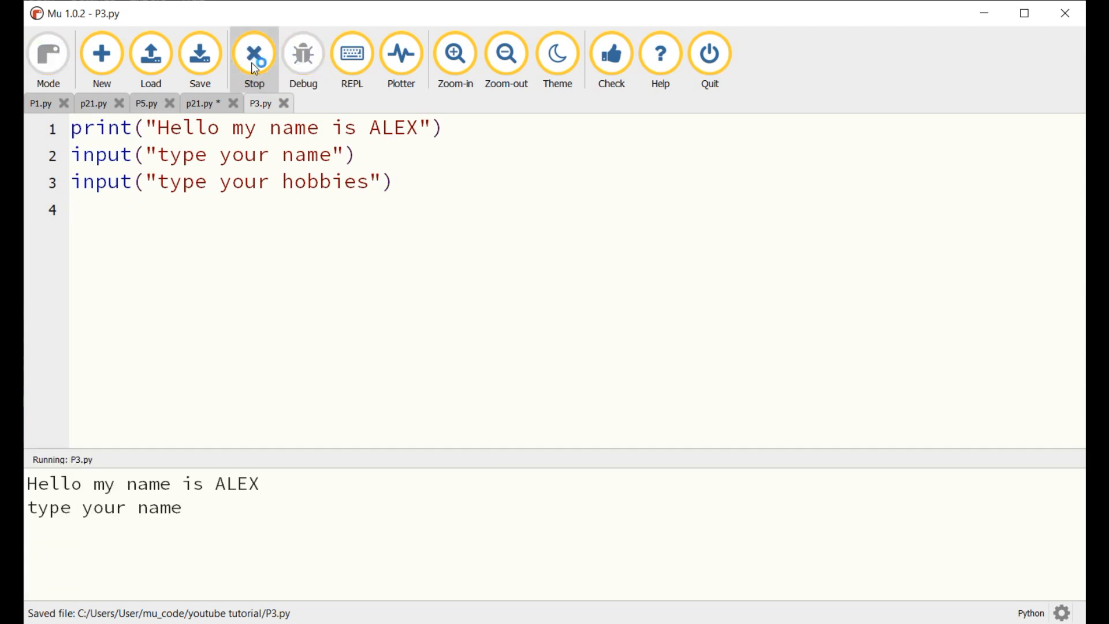
{"action": "type", "text": "Alex"}
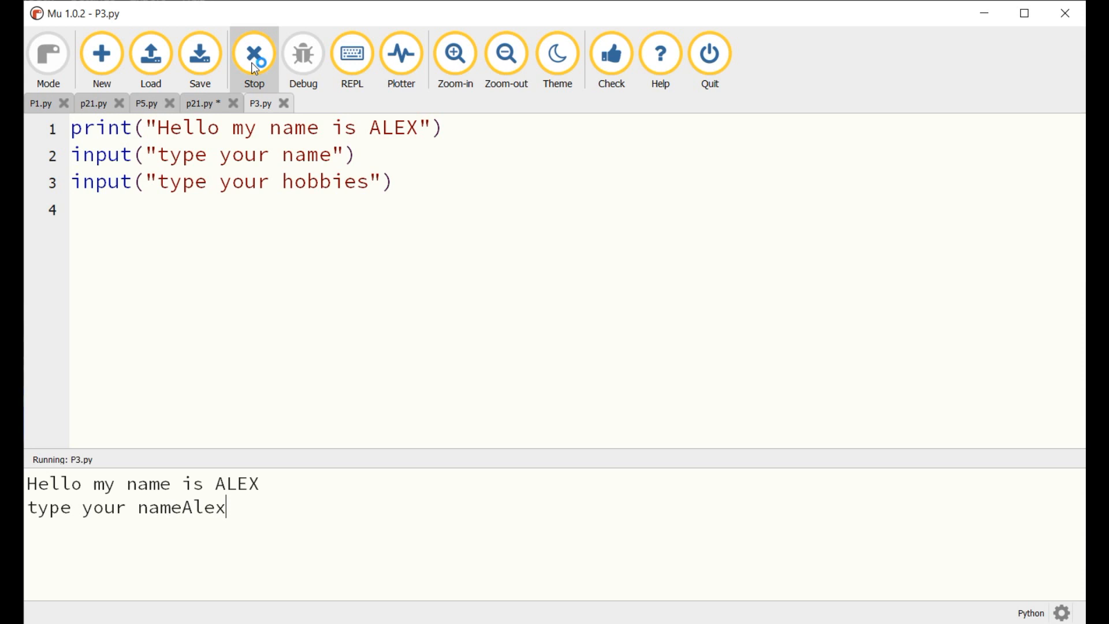
{"action": "key", "text": "enter"}
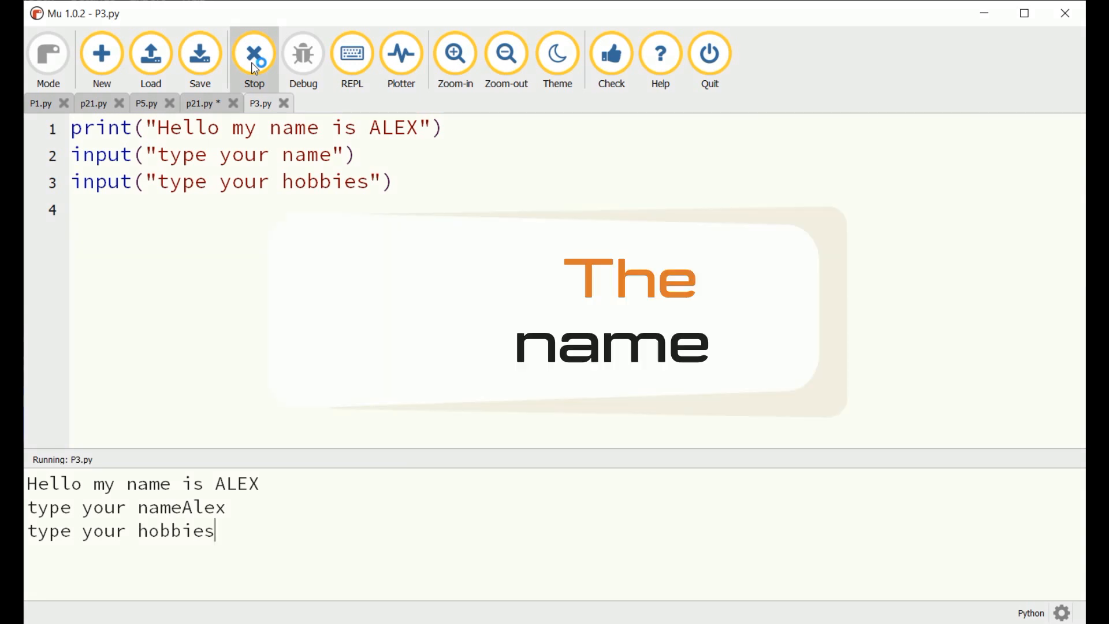
{"action": "type", "text": "Bask"}
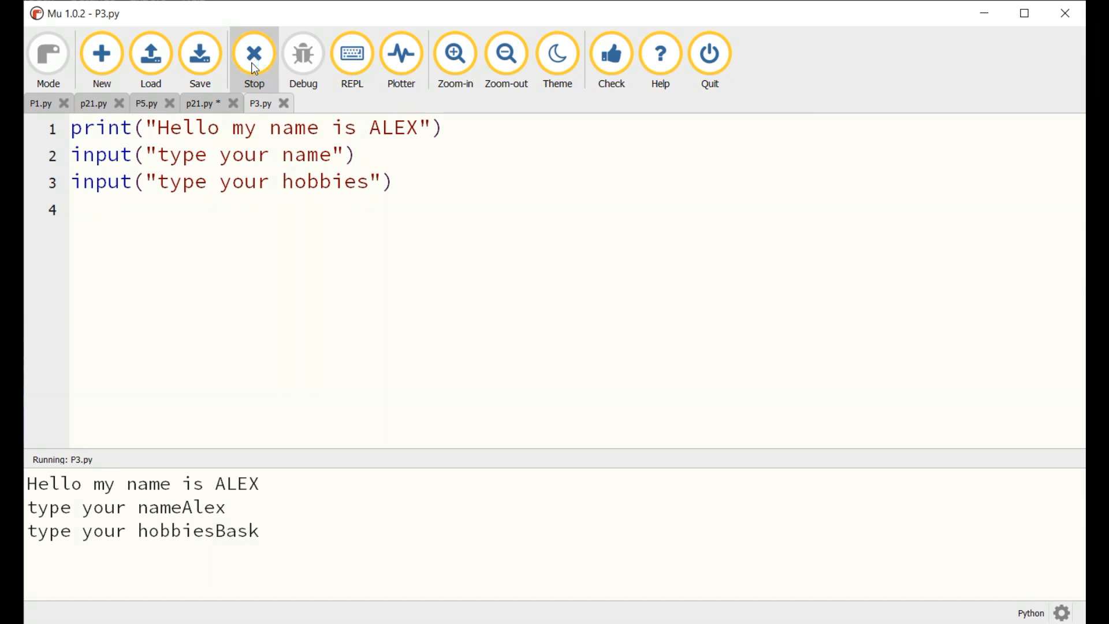
{"action": "type", "text": "ball"}
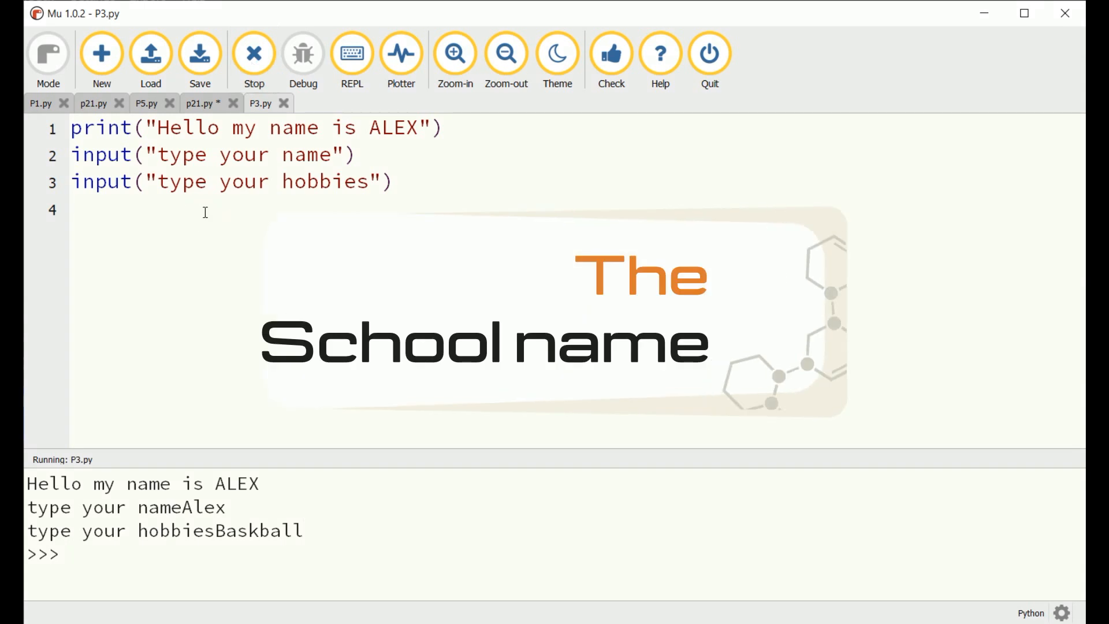
{"action": "left_click", "coordinate": [331, 153]}
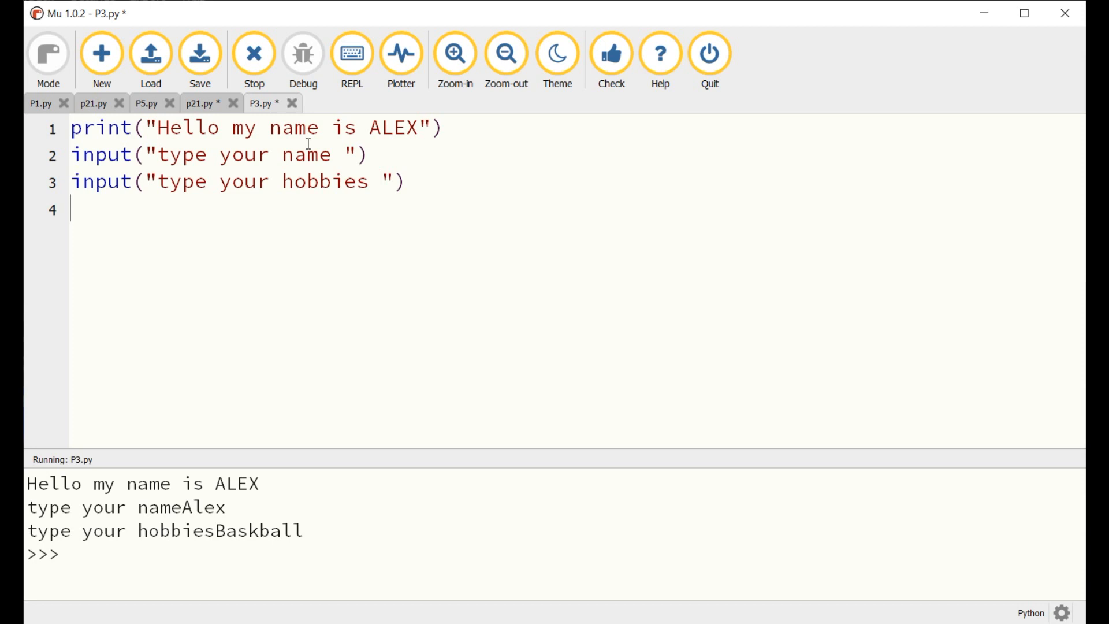
- Rerun P3.py with the spaced prompts, answering Alex and starting the hobby Bas..
{"action": "left_click", "coordinate": [254, 53]}
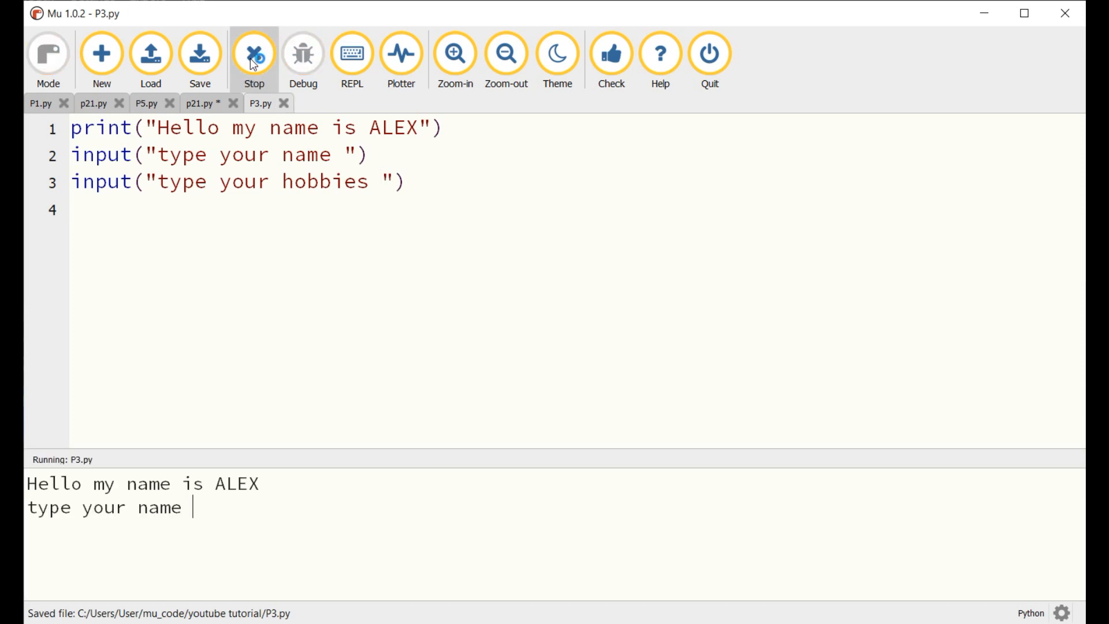
{"action": "type", "text": "Alex"}
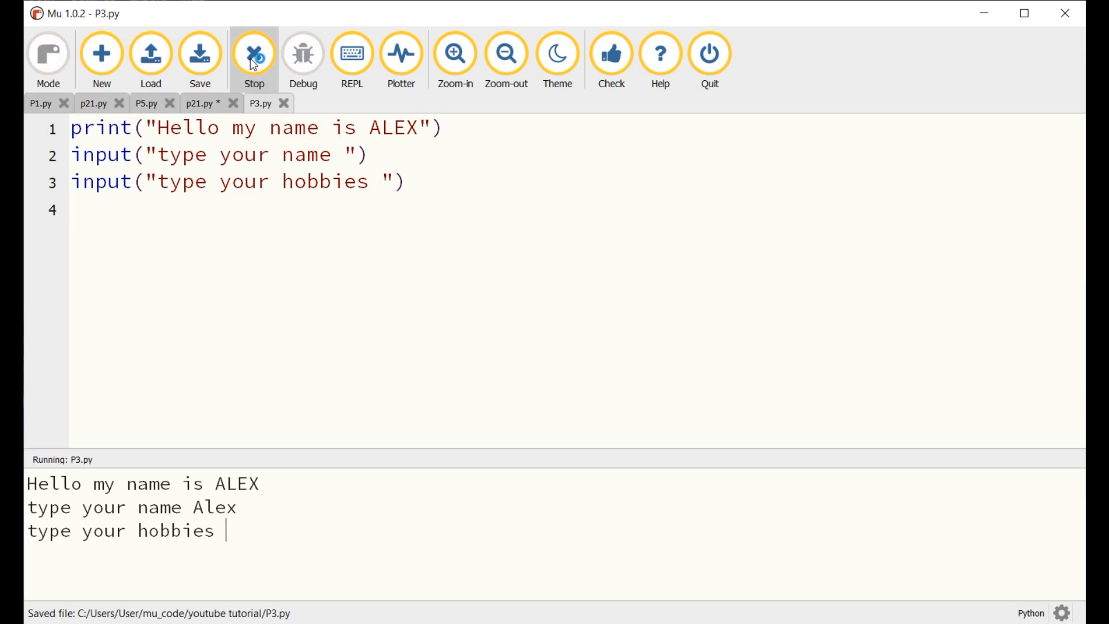
{"action": "type", "text": "Bas"}
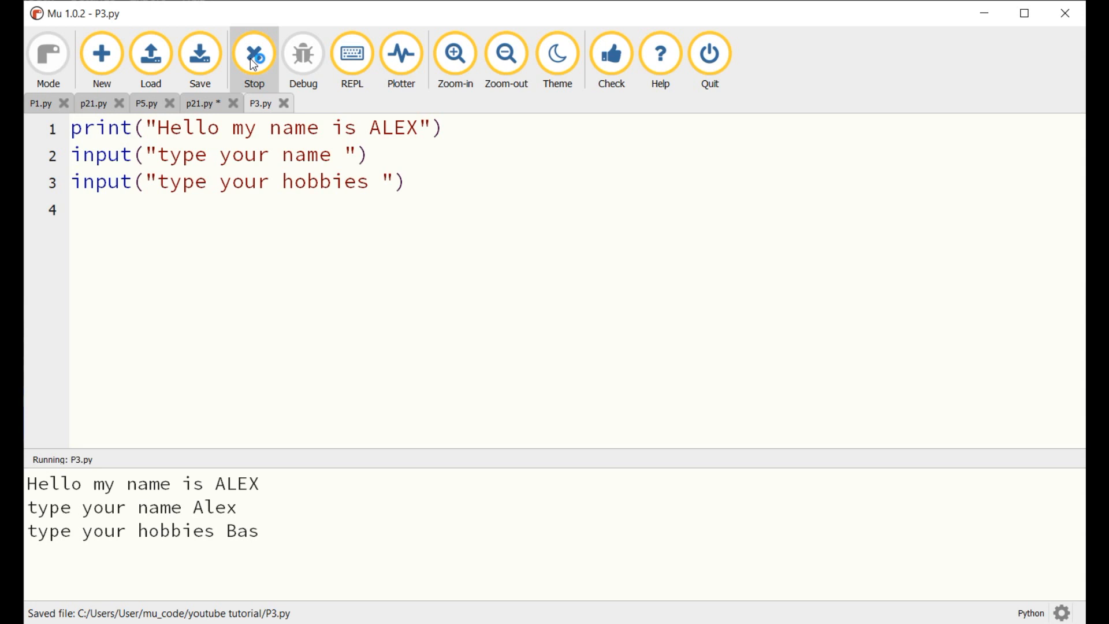